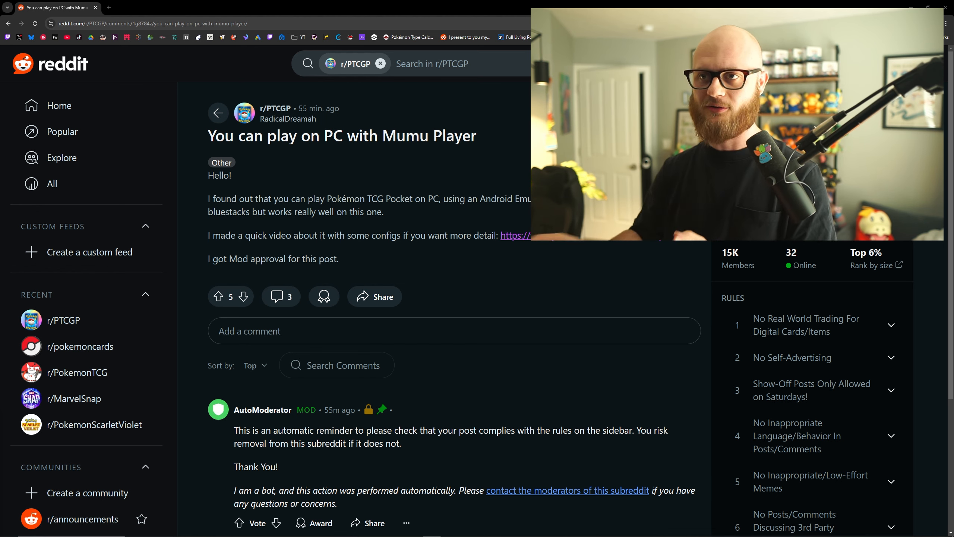
Scroll through the r/PTCGP post recommending MuMu Player for TCG Pocket on PC
scroll("down", 3)
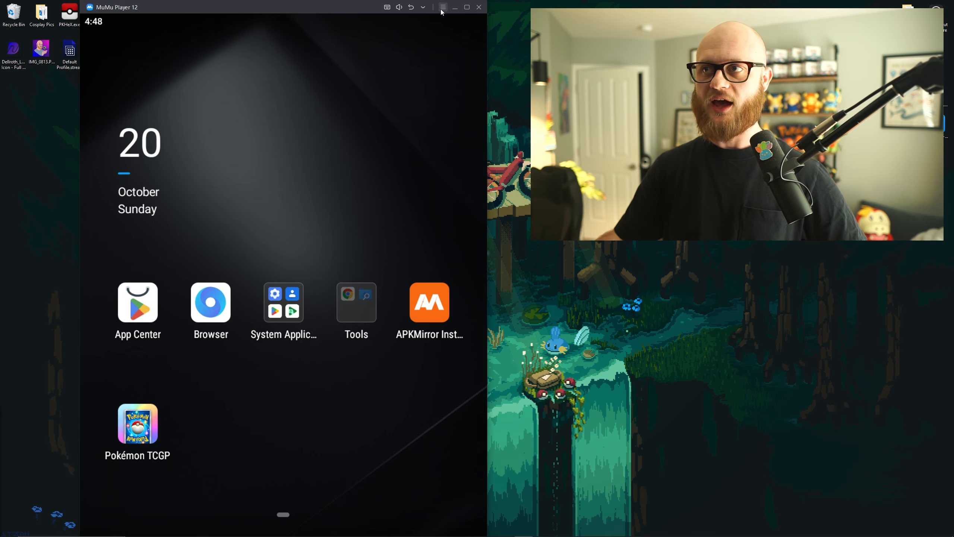
Review Performance settings (Vulkan, High, 6 cores, 12GB) and the device model section
left_click(442, 7)
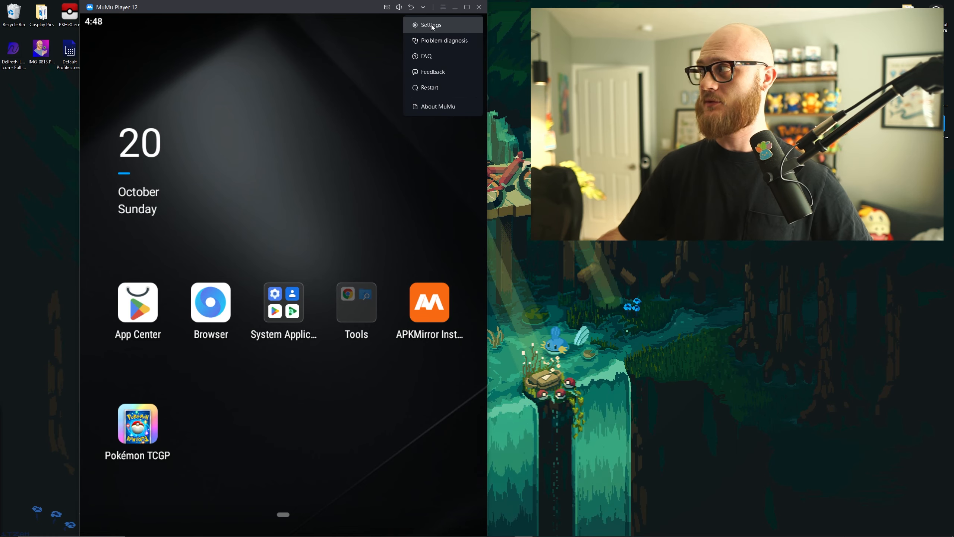
left_click(431, 24)
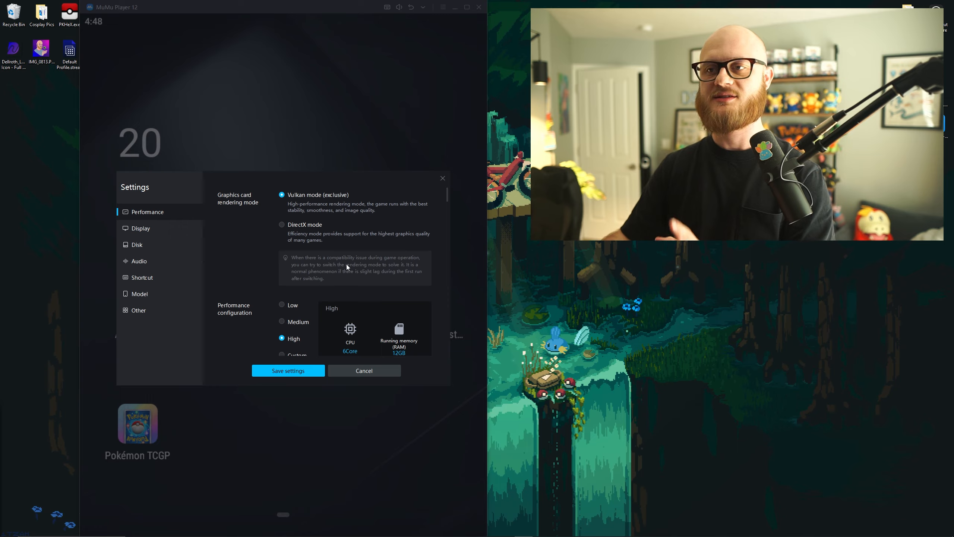
left_click(141, 293)
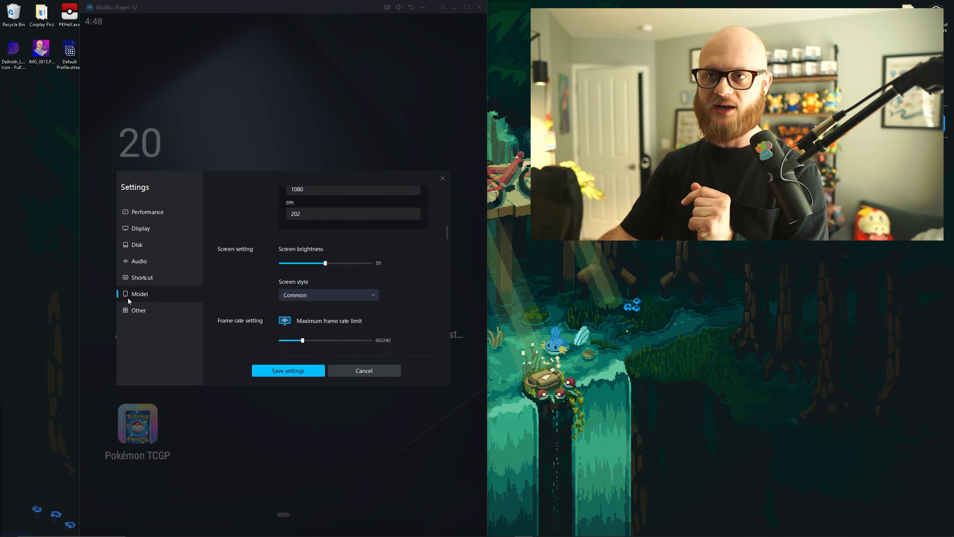
left_click(146, 212)
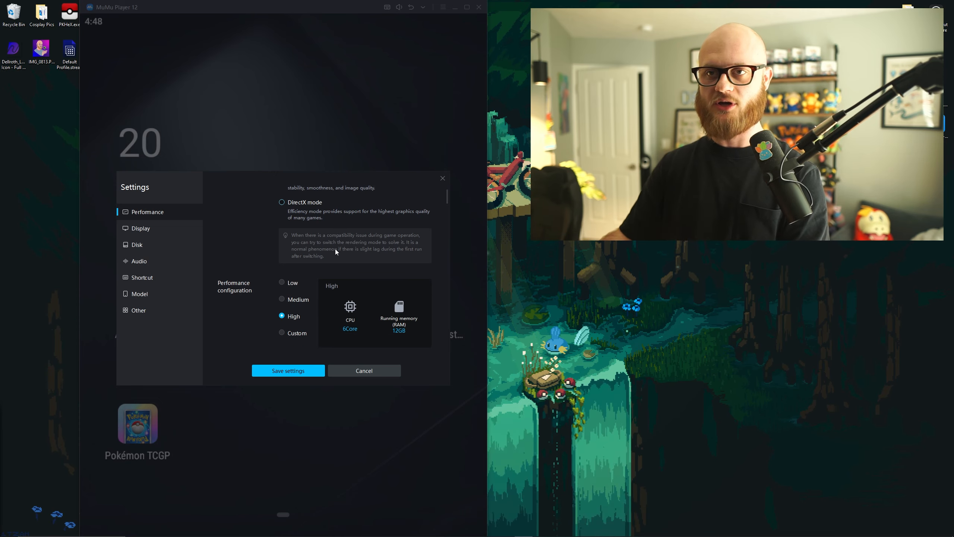
Confirm the Display uses custom 810×1080 at DPI 202 and close settings
left_click(141, 227)
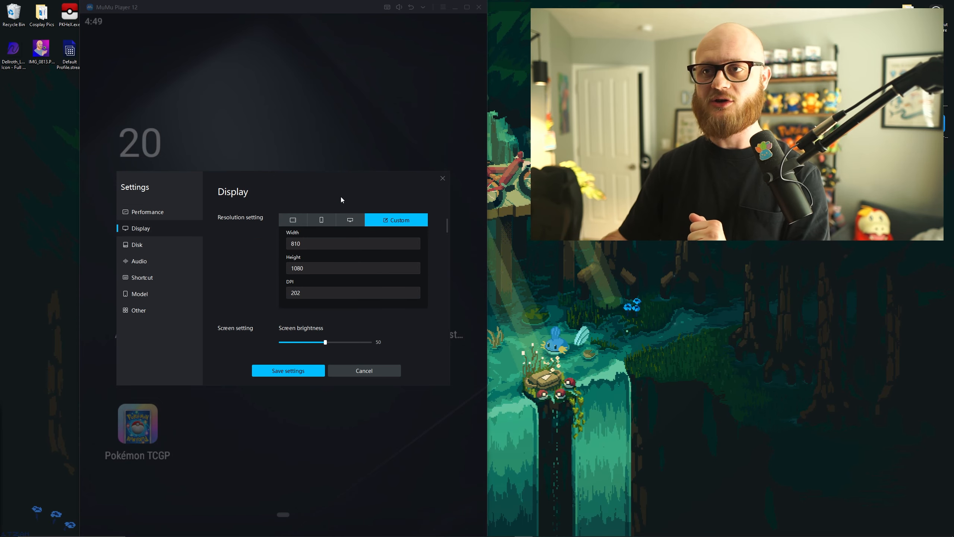
mouse_move(343, 260)
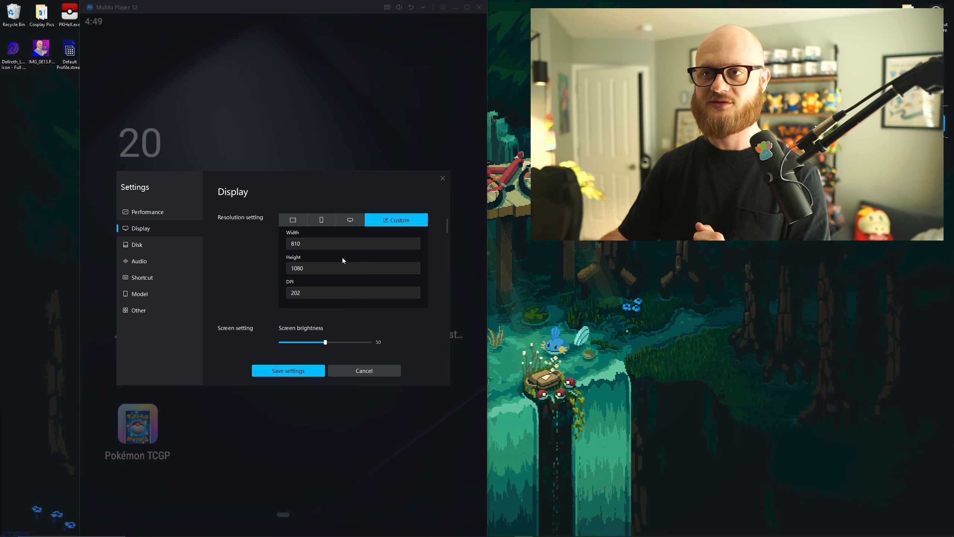
mouse_move(395, 310)
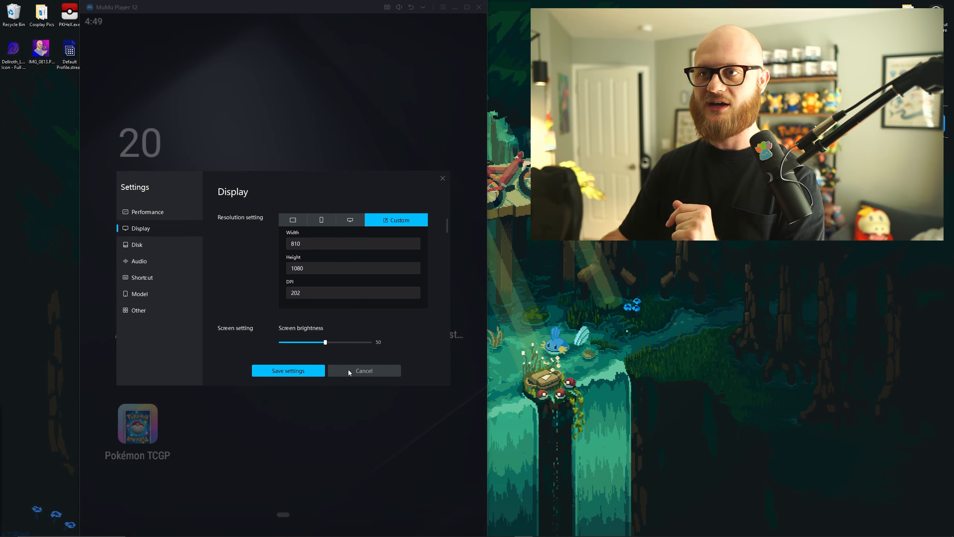
left_click(363, 371)
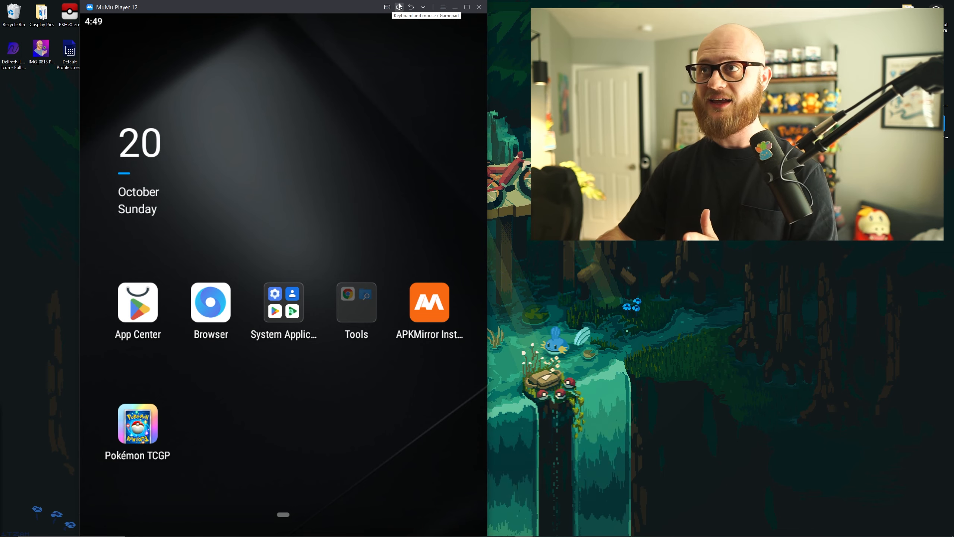
Install the Pokémon TCG Pocket XAPK from the Desktop via APK install
left_click(422, 8)
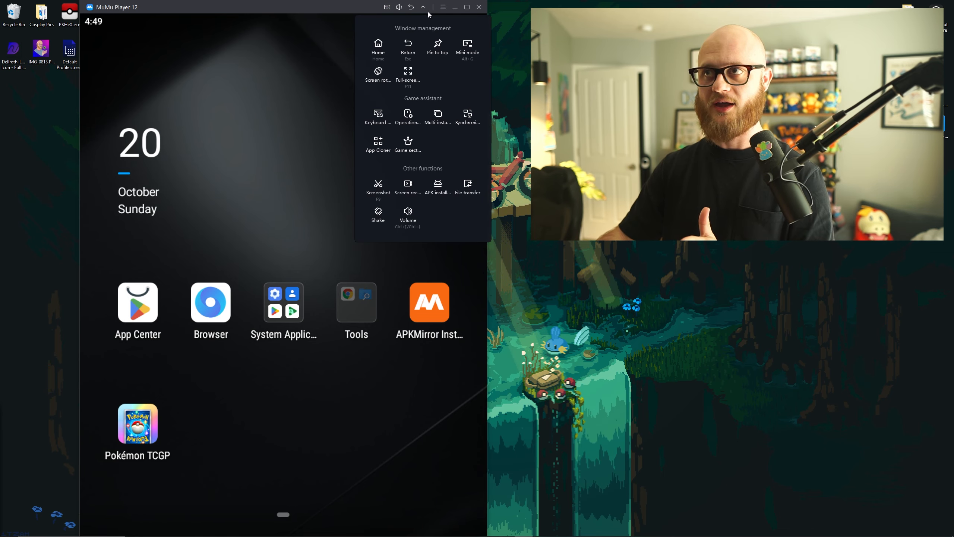
left_click(422, 7)
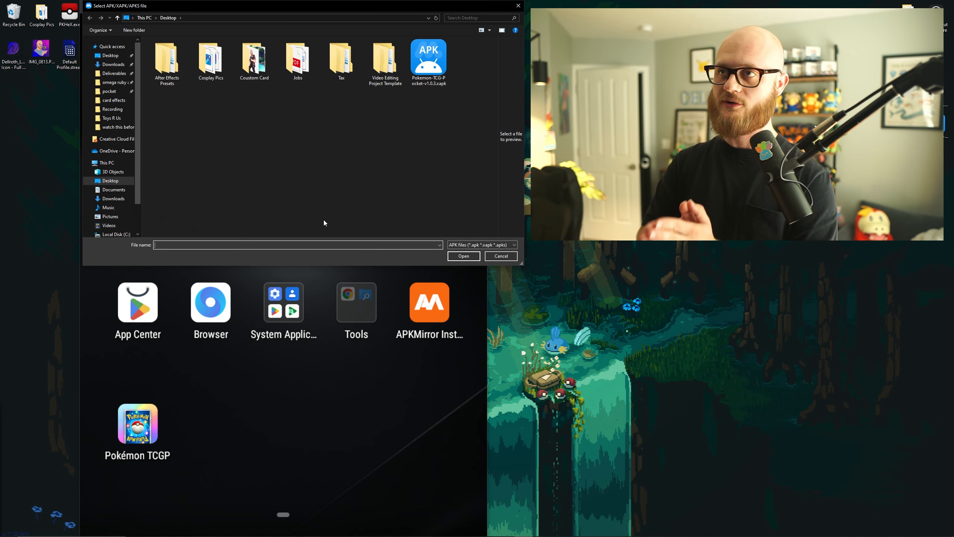
left_click(429, 59)
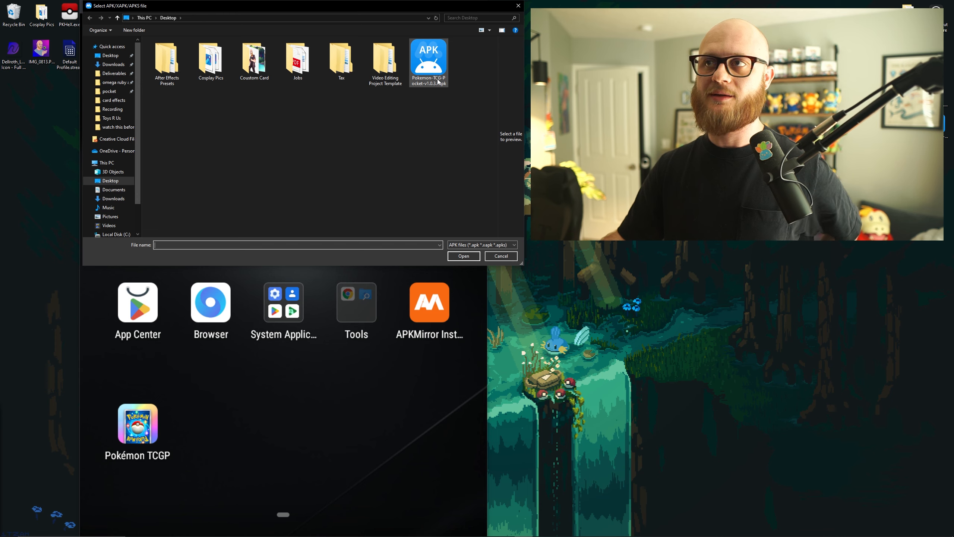
mouse_move(429, 61)
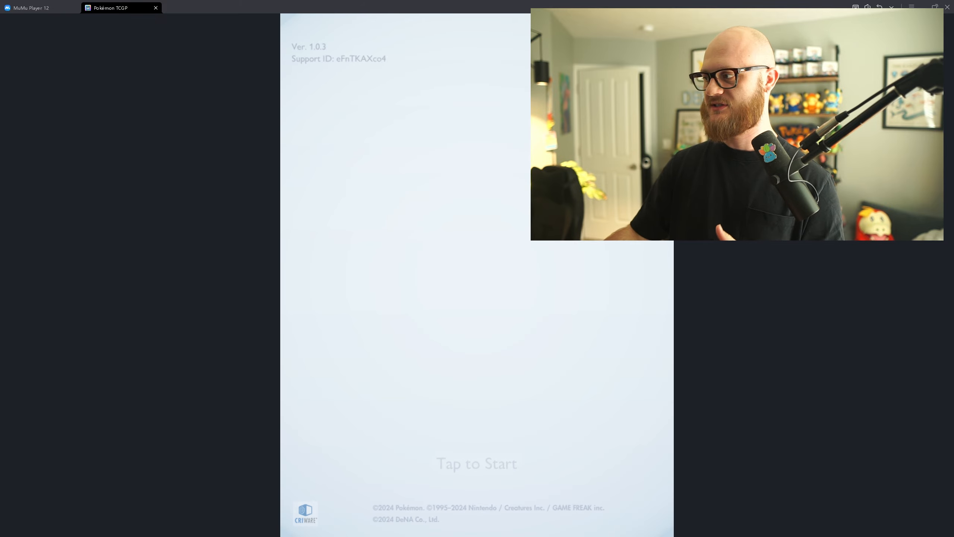
Pass Tap to Start to reach the level 33 home screen with Genetic Apex packs
left_click(476, 462)
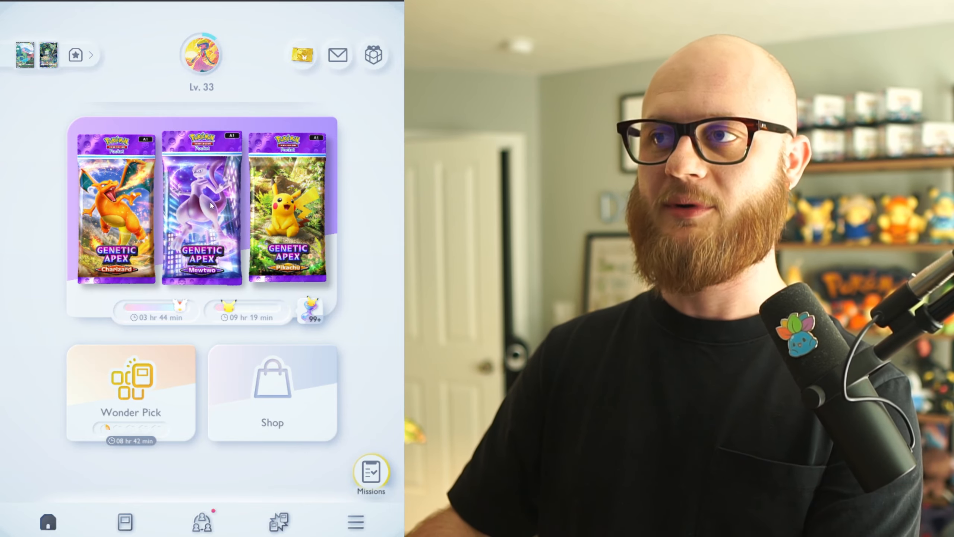
Open a Genetic Apex booster pack, then scroll the Reddit post's comments
left_click(200, 207)
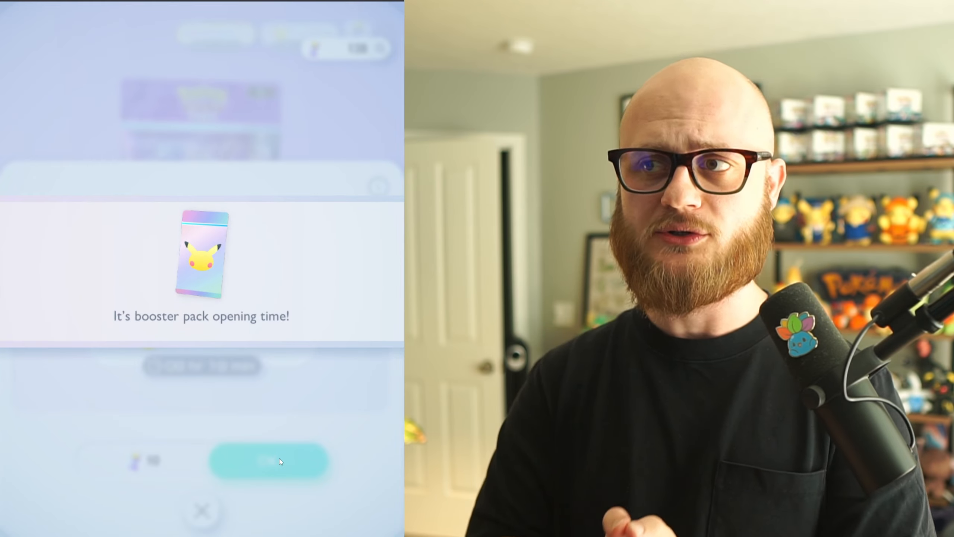
left_click(269, 460)
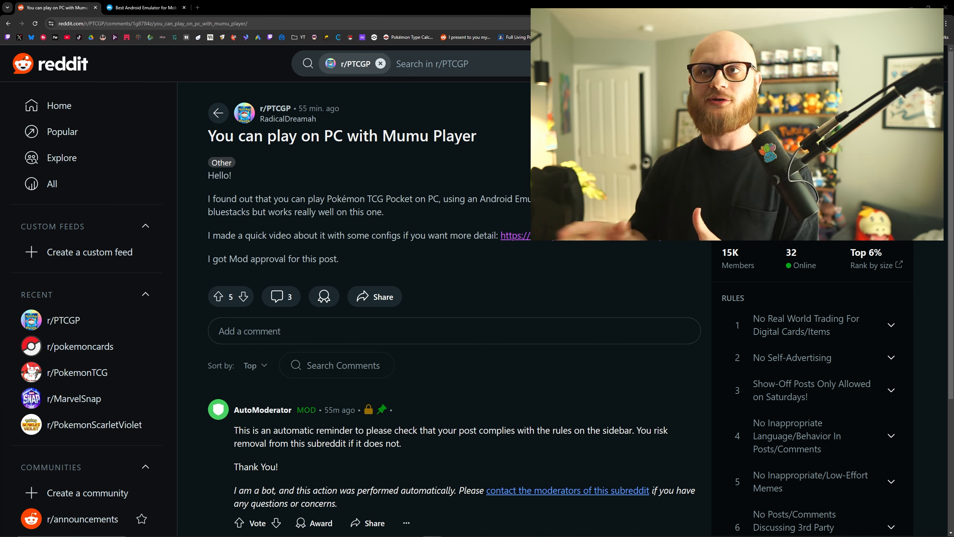
scroll("down", 3)
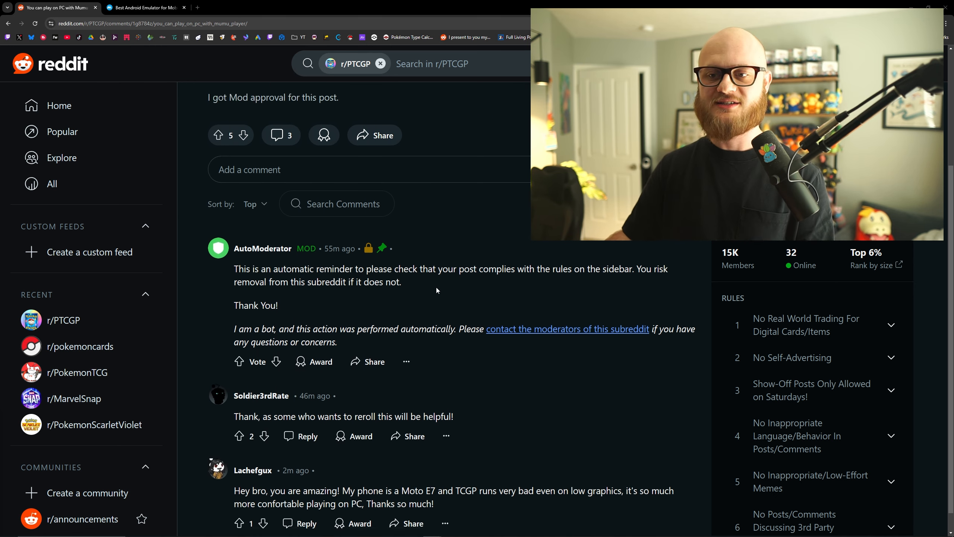